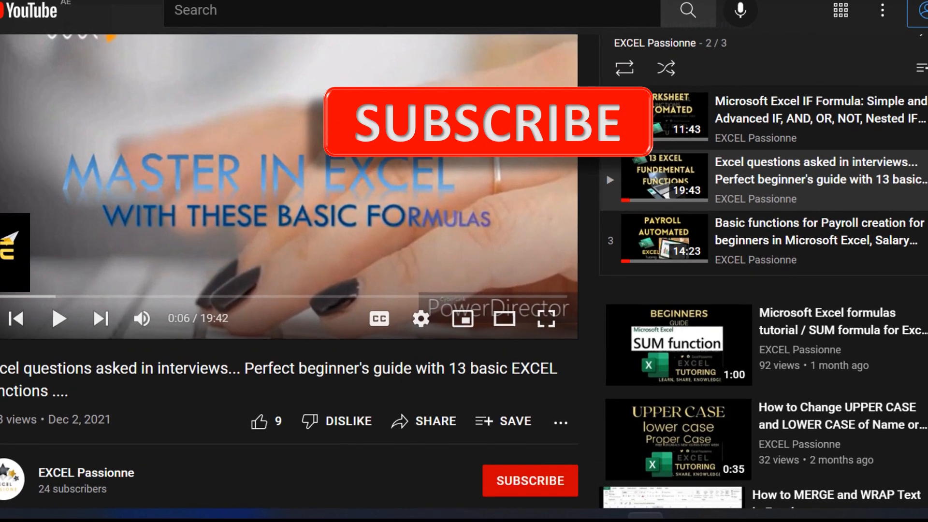
# Copy C3's long date format onto C4 and the C6:C9 dates with Format Painter
pyautogui.click(529, 480)
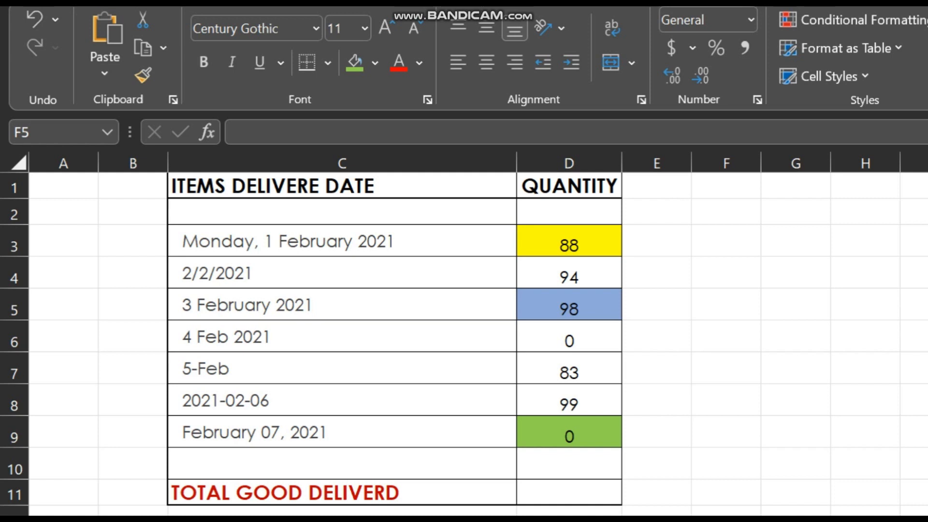
pyautogui.click(287, 241)
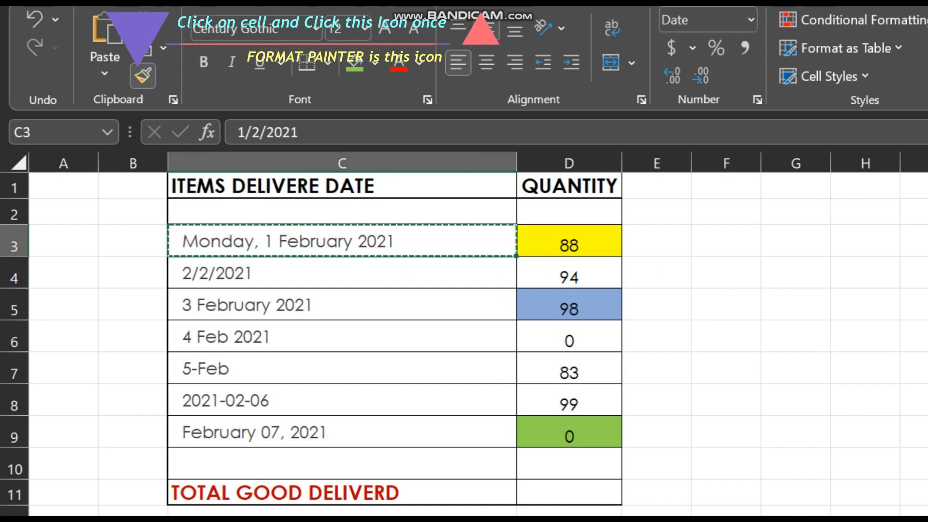
pyautogui.click(142, 75)
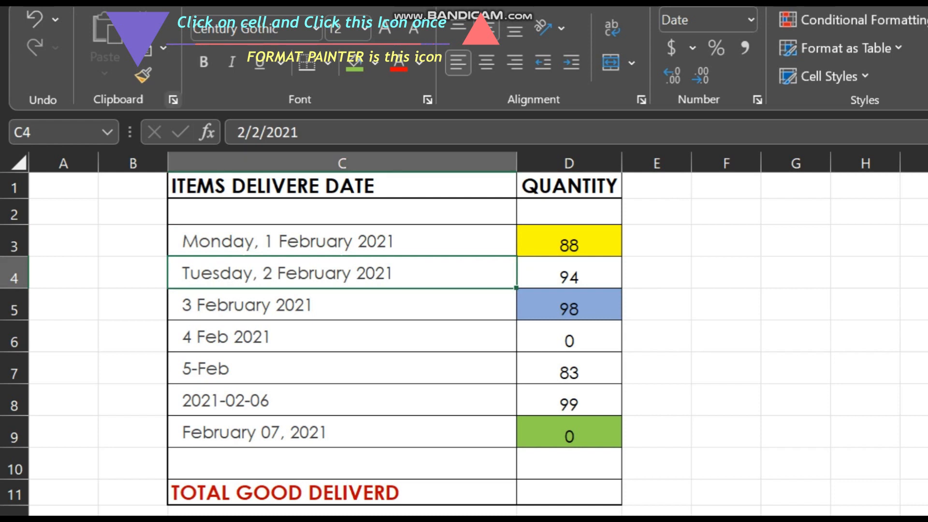
pyautogui.click(142, 75)
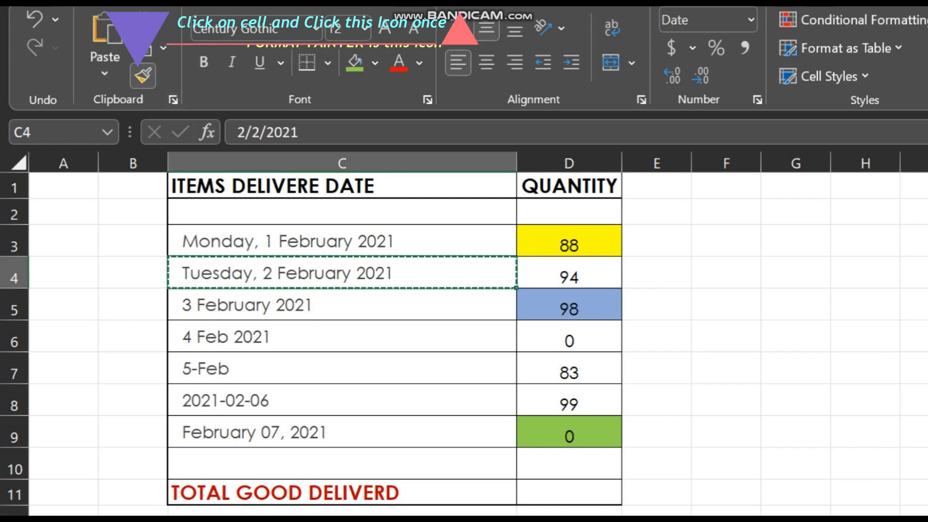
pyautogui.click(142, 76)
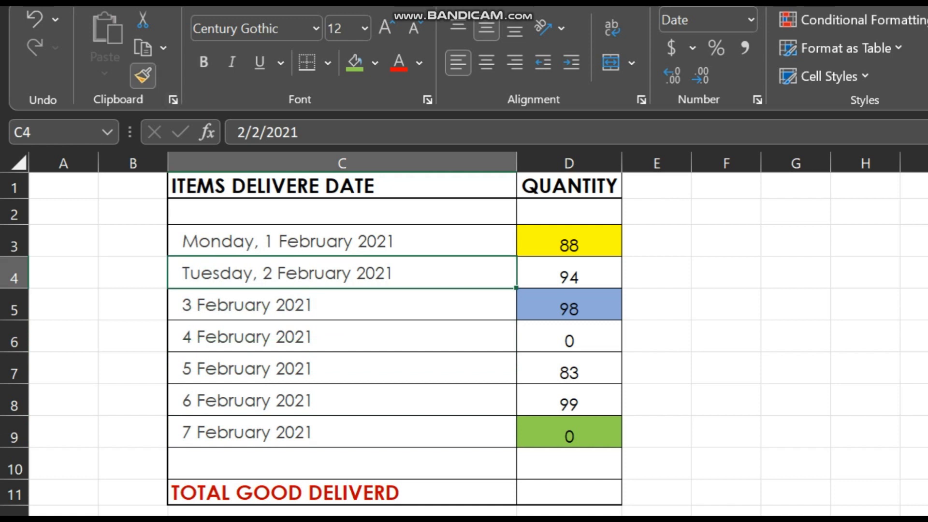
# Paint the weekday format onto C5:C8, then C9's plain day-month-year format onto C3:C7
pyautogui.click(341, 304)
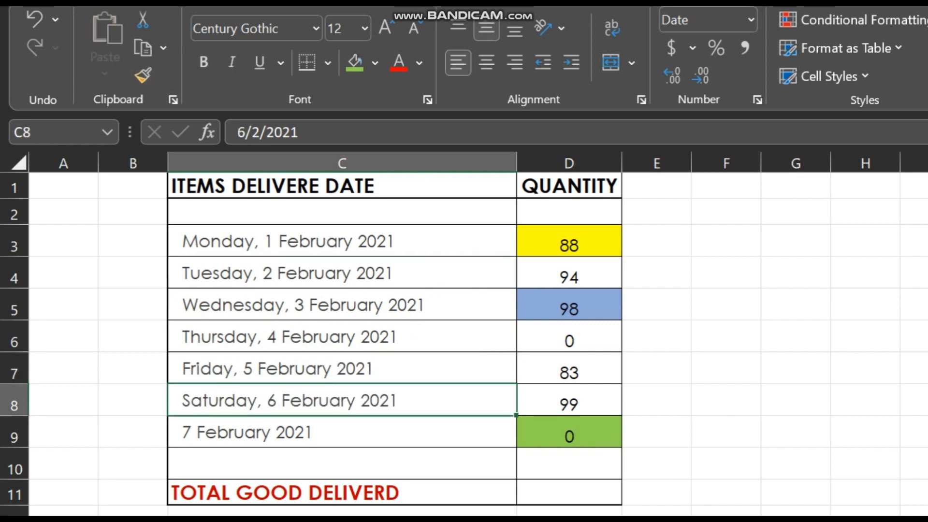
pyautogui.click(341, 432)
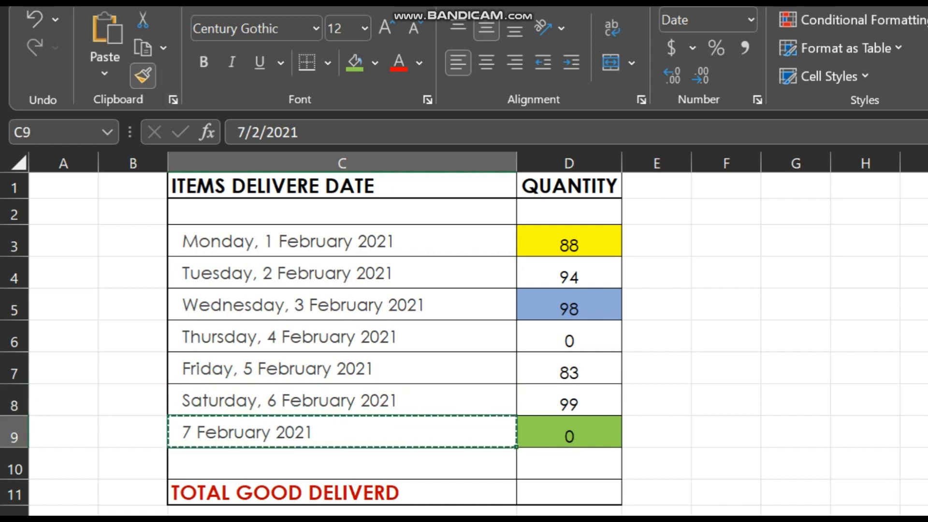
pyautogui.click(342, 241)
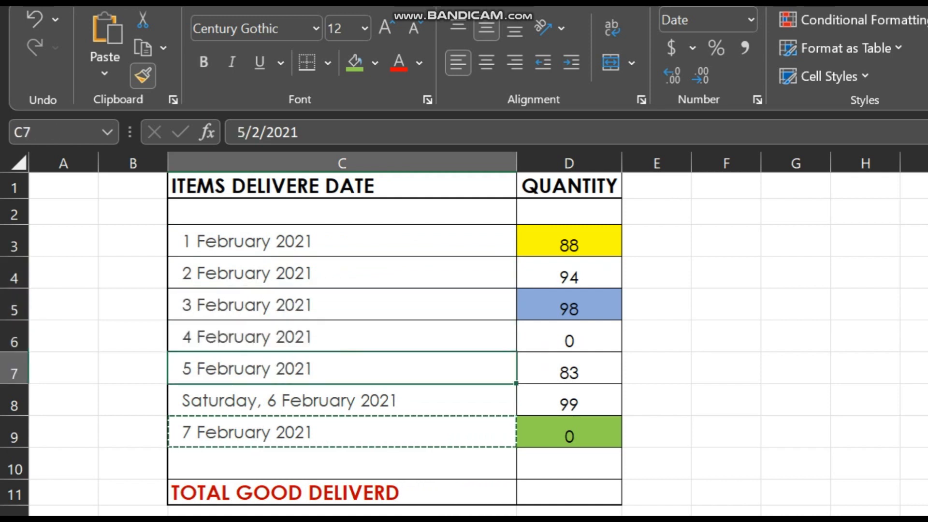
# Give C8 the same day-February-2021 format so all seven dates match
pyautogui.click(341, 400)
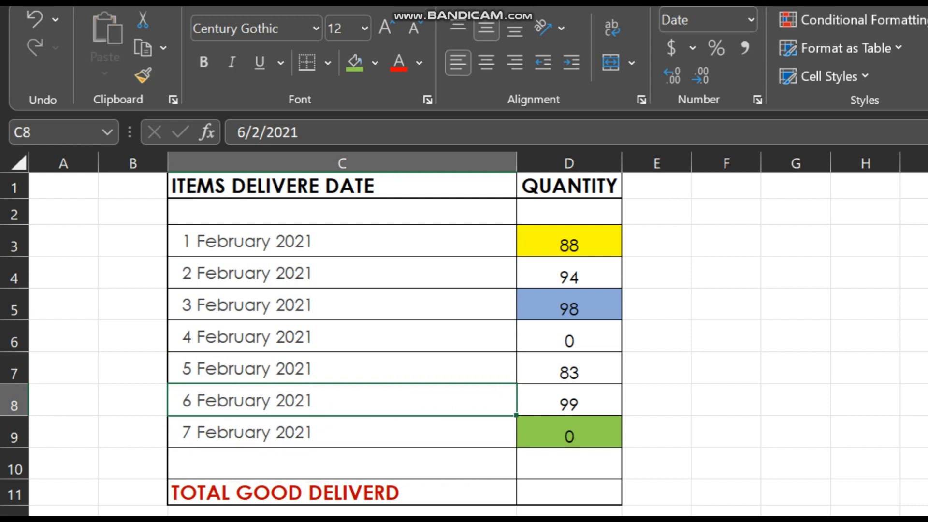
pyautogui.click(567, 241)
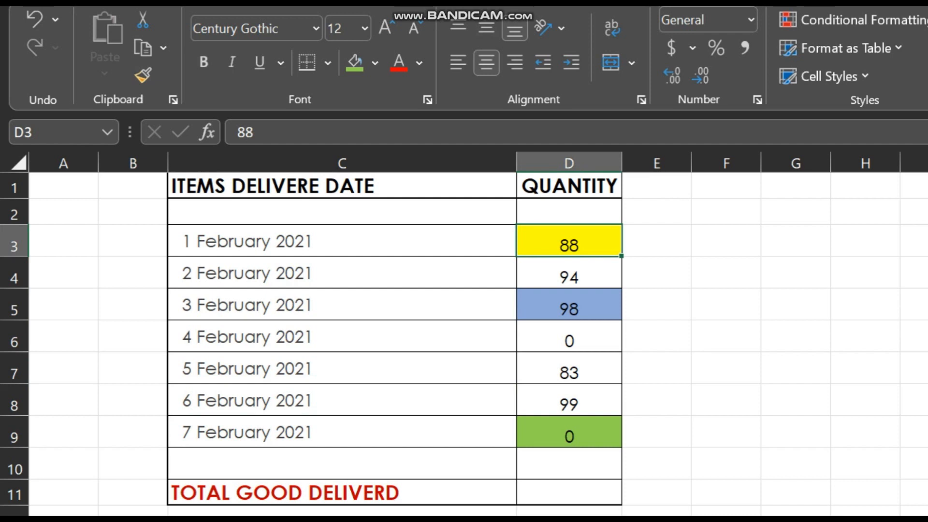
# Paint the yellow fill from 88 onto 83 and note 'above 80 is yellow' in E3 and 'above 80' in E7
pyautogui.click(655, 241)
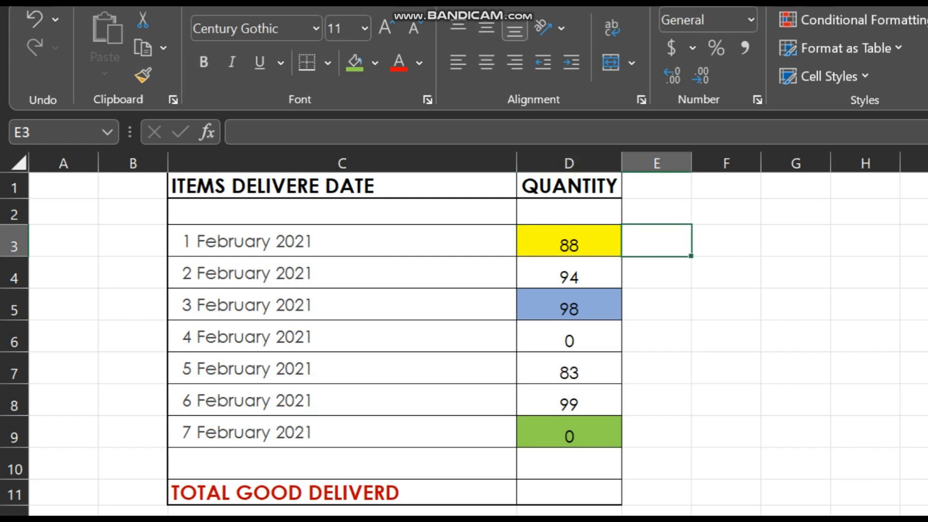
pyautogui.write('above 80')
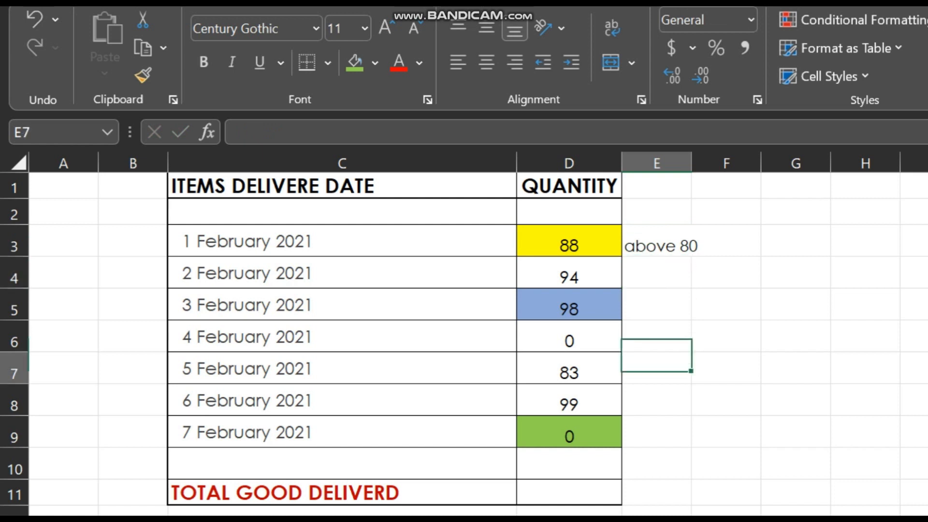
pyautogui.write('above 80')
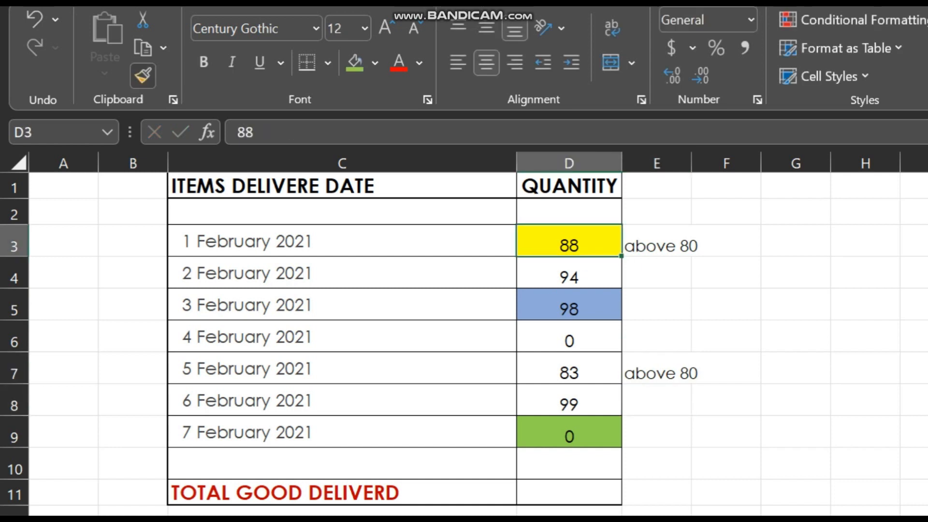
pyautogui.click(569, 372)
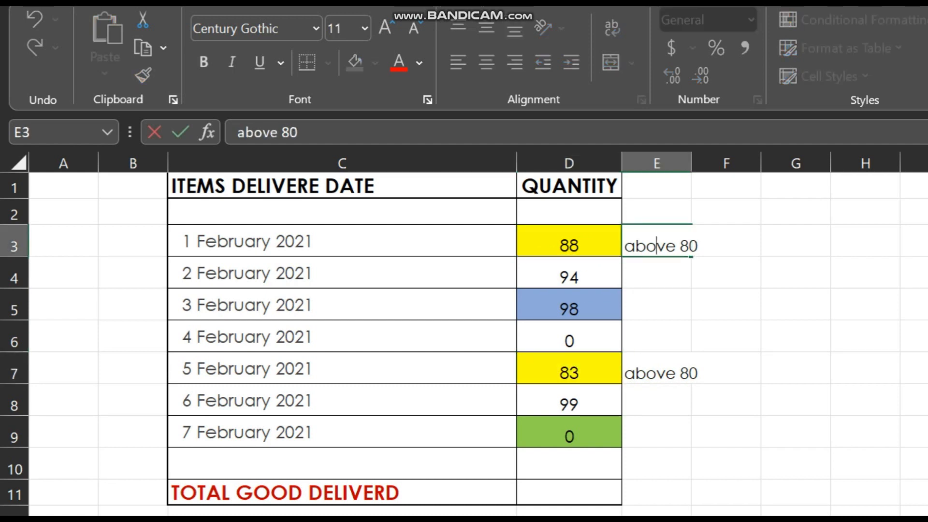
pyautogui.write('is y')
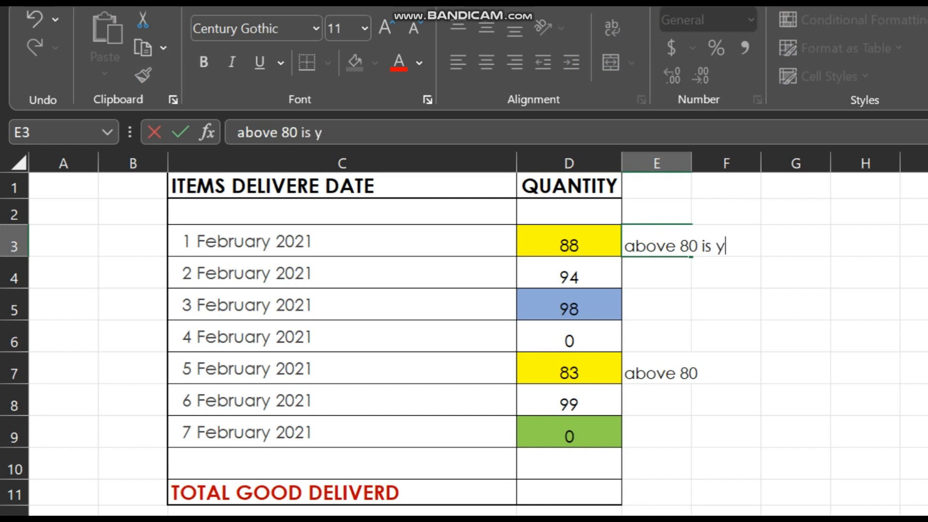
pyautogui.press('enter')
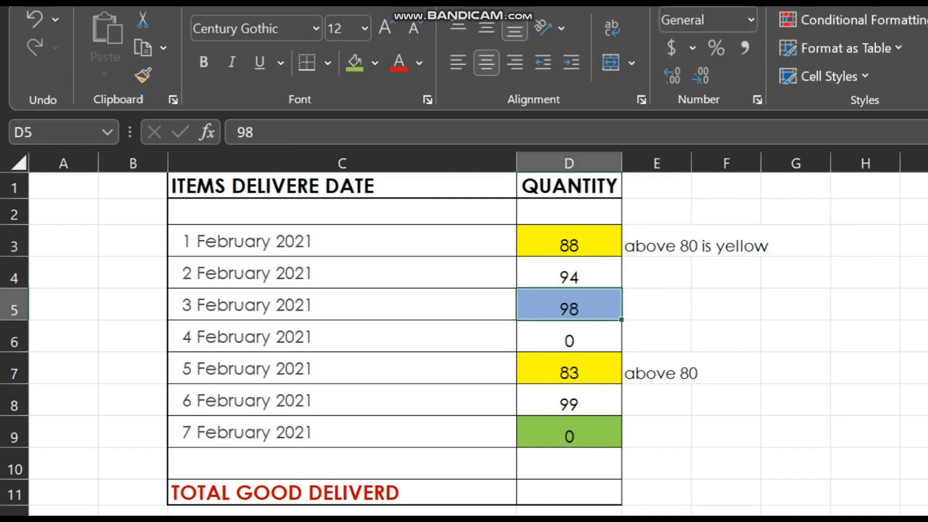
# Note '90 above is blue' beside 98 and paint its blue fill onto the 94 and 99 quantities
pyautogui.write('90 abov')
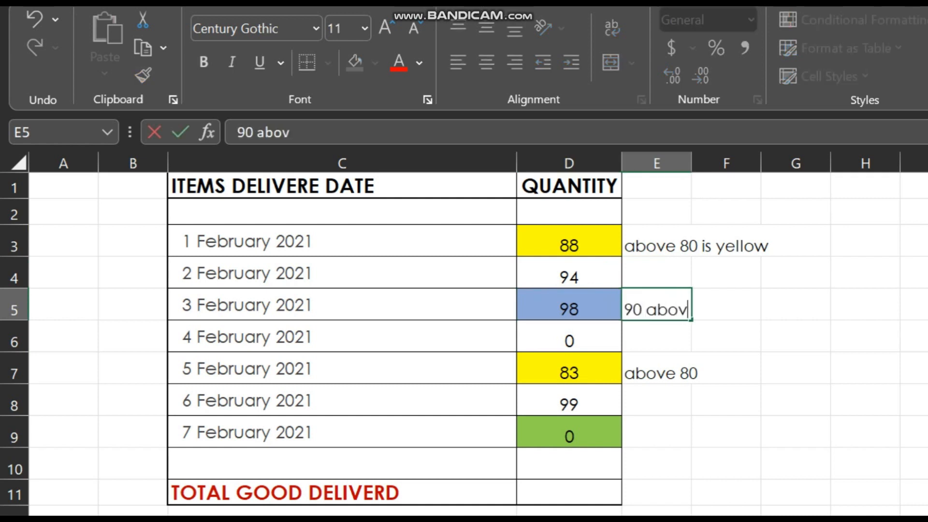
pyautogui.press('enter')
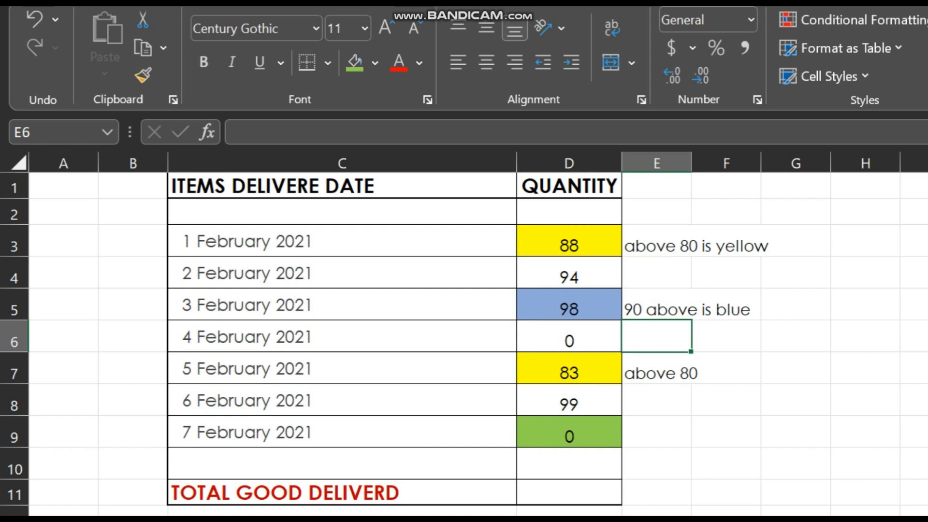
pyautogui.click(568, 309)
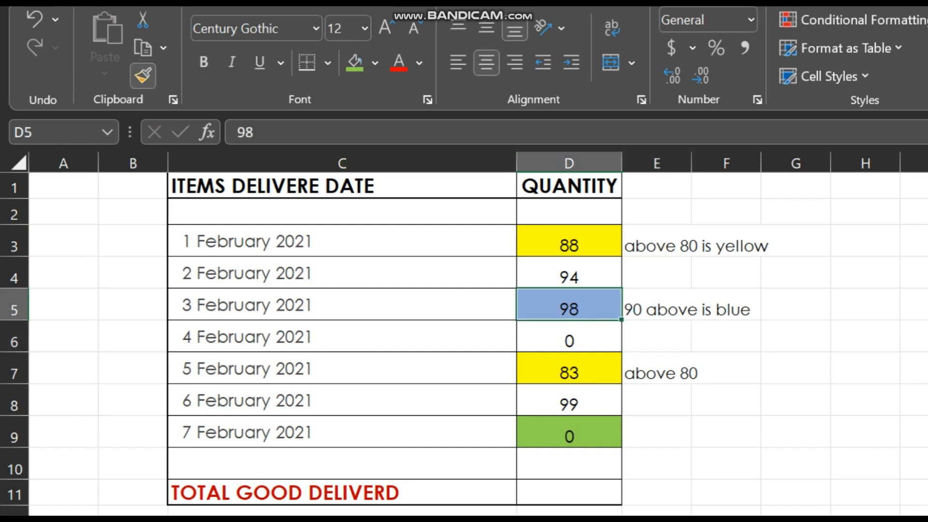
pyautogui.click(568, 277)
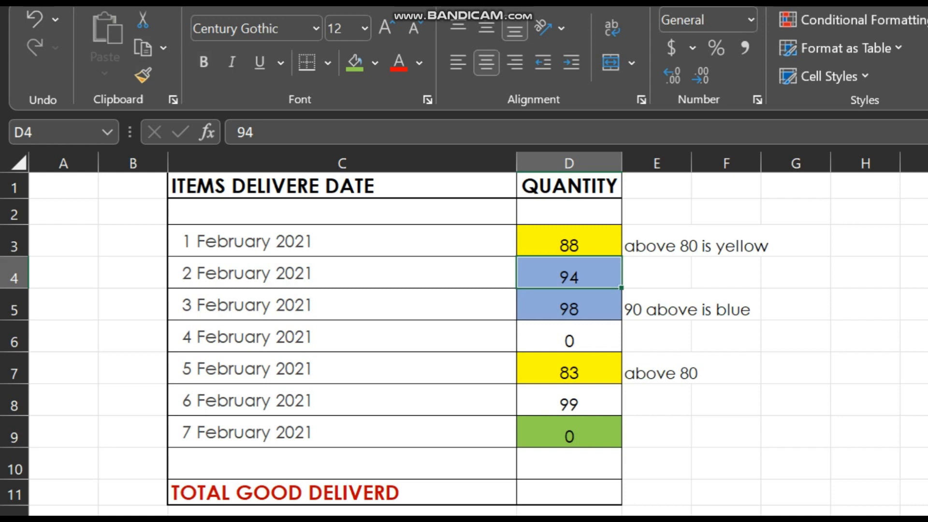
pyautogui.click(142, 76)
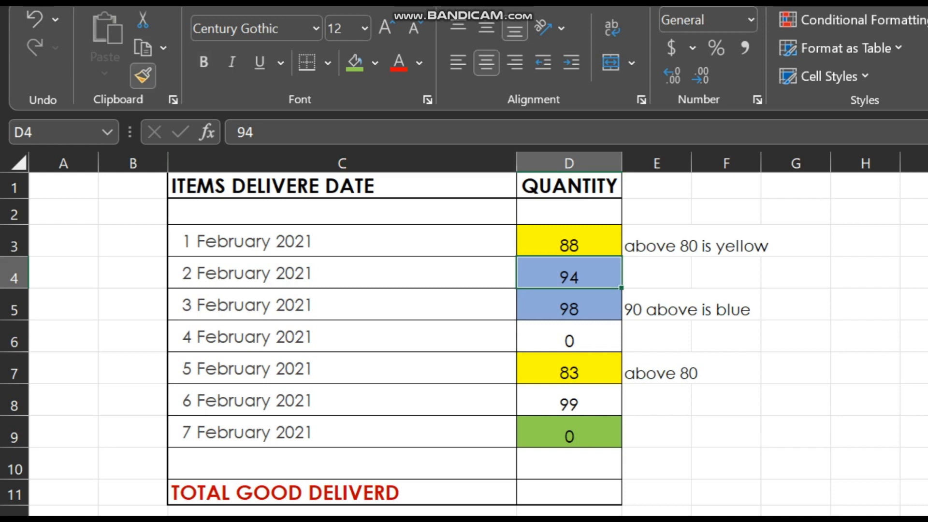
pyautogui.click(569, 403)
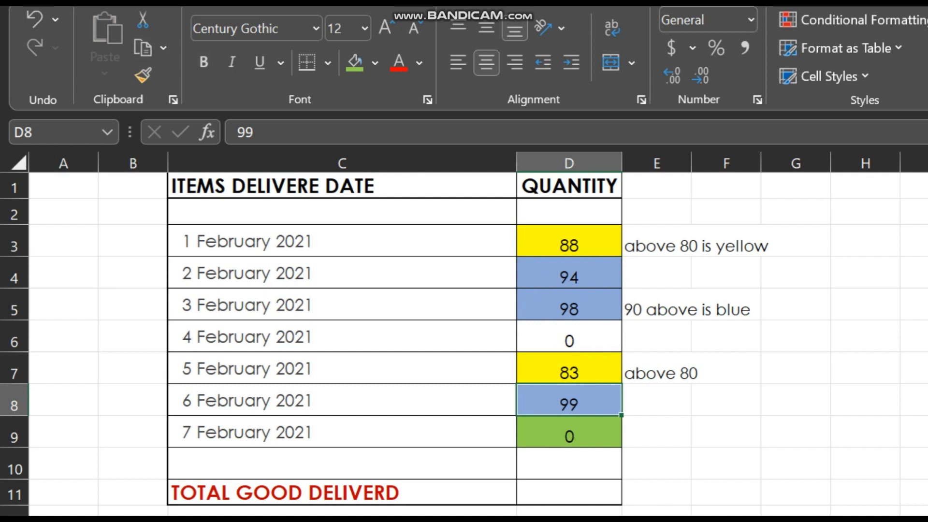
# Note '0 is green' in E9 beside the green quantity cell
pyautogui.write('0 is g')
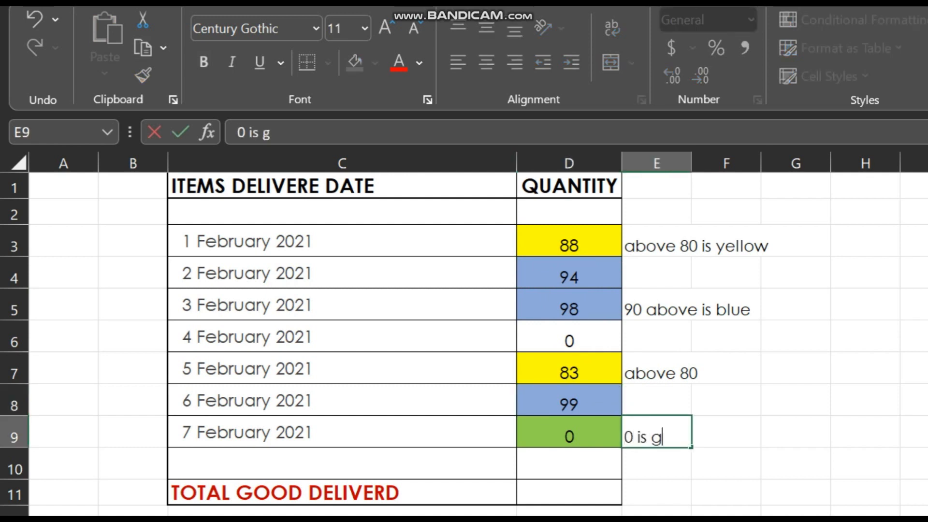
pyautogui.write('r')
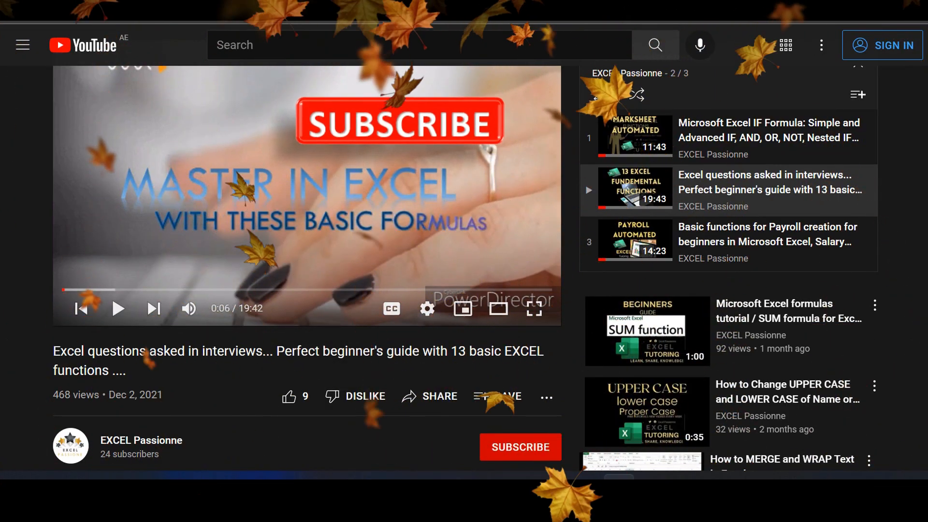
pyautogui.click(520, 446)
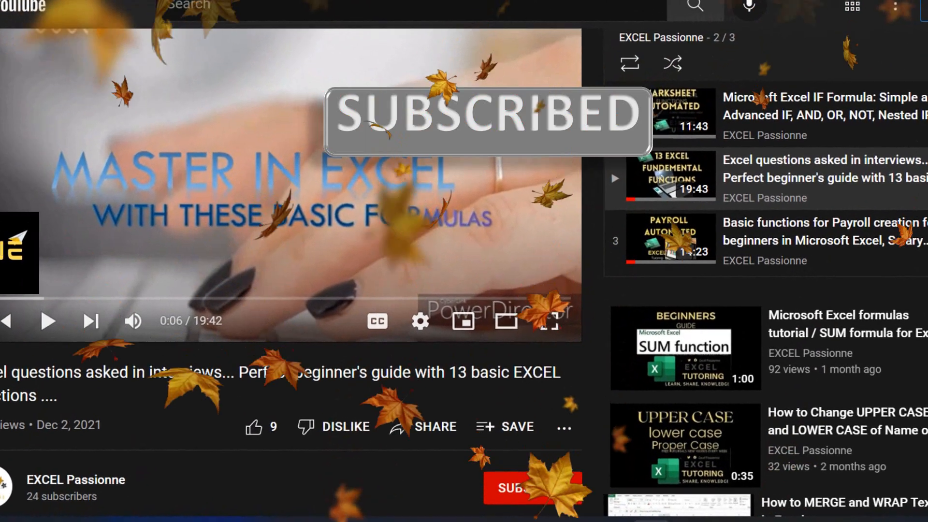